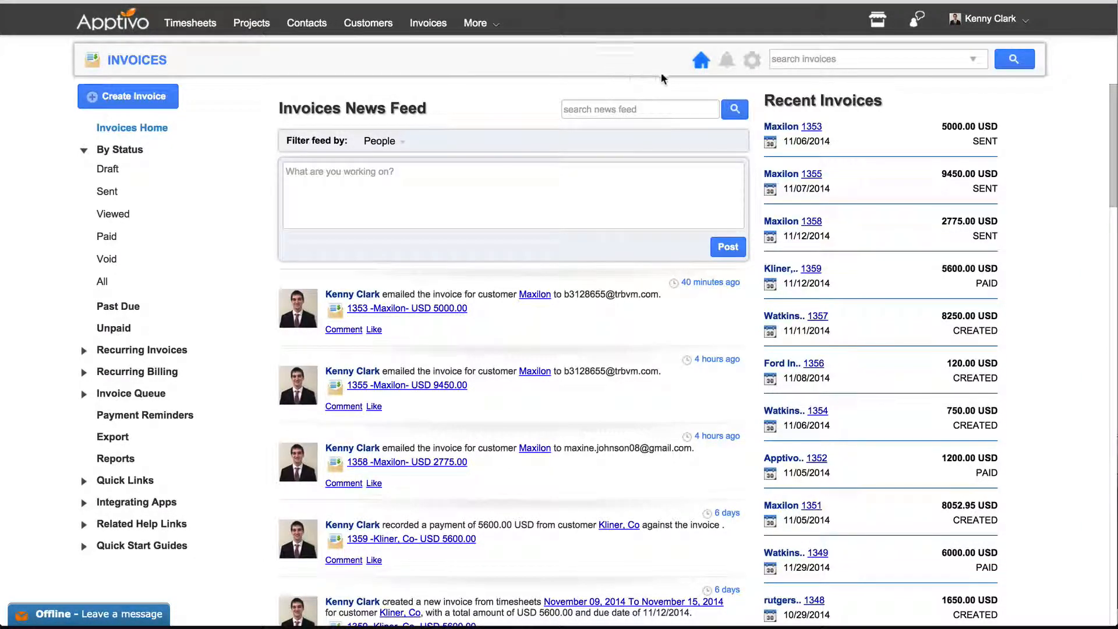
Review the invoice payment settings in configuration, then return to the Invoices home page
{"action": "left_click", "coordinate": [751, 59]}
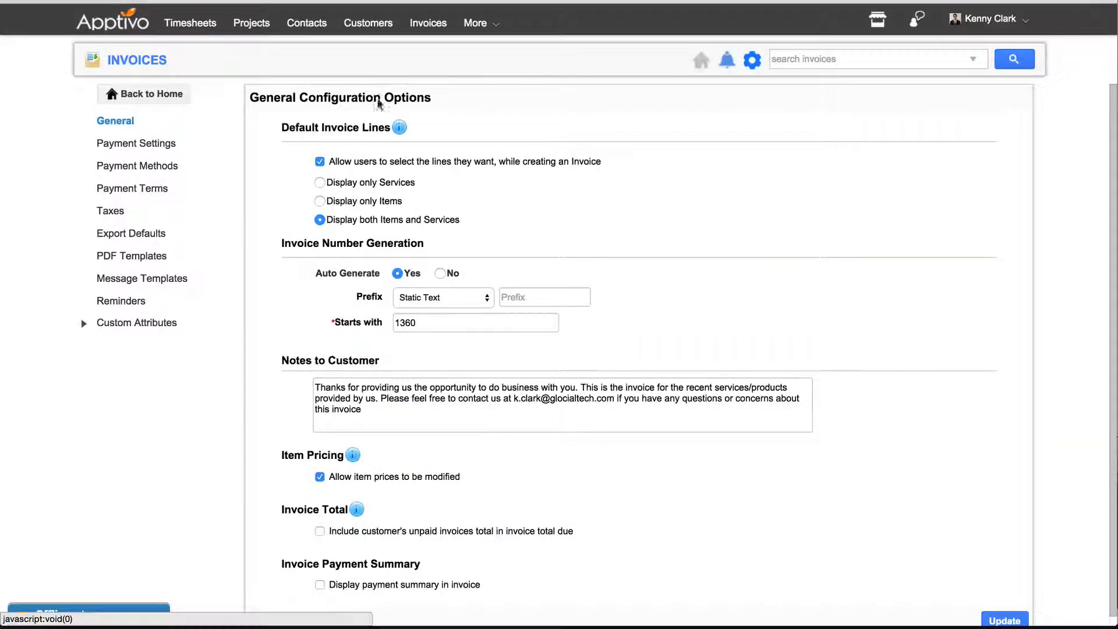
{"action": "left_click", "coordinate": [110, 210]}
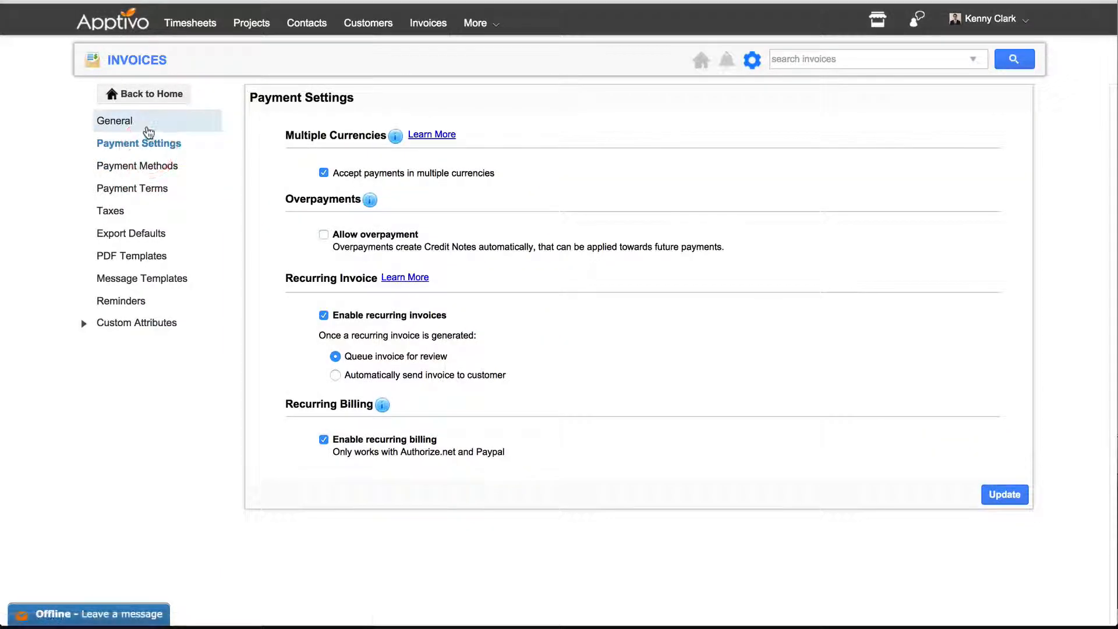
{"action": "left_click", "coordinate": [115, 121]}
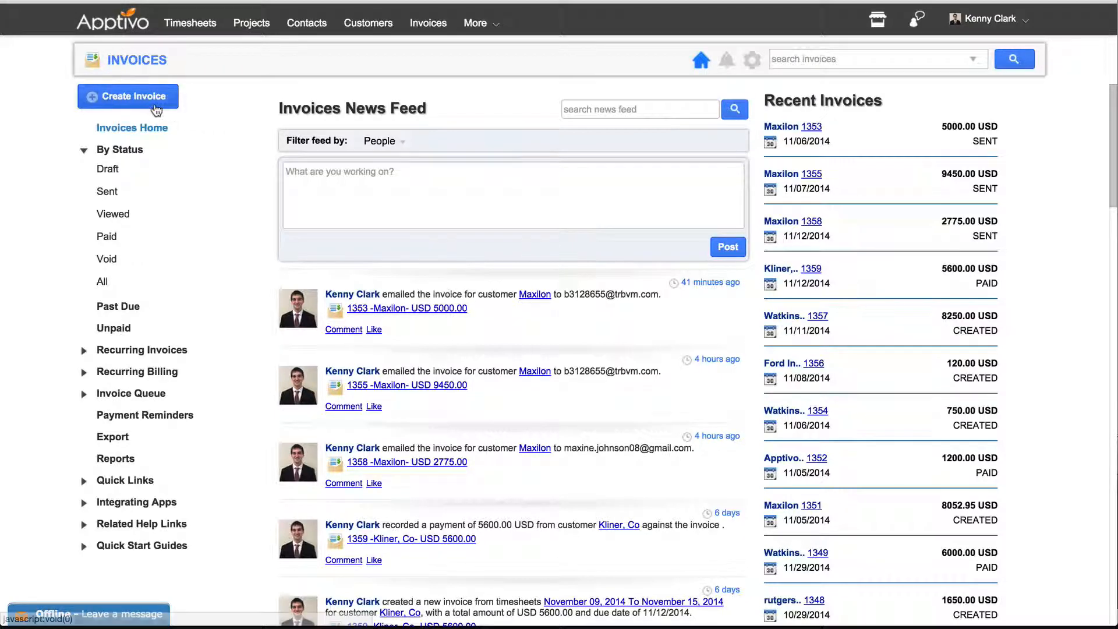
{"action": "mouse_move", "coordinate": [156, 108]}
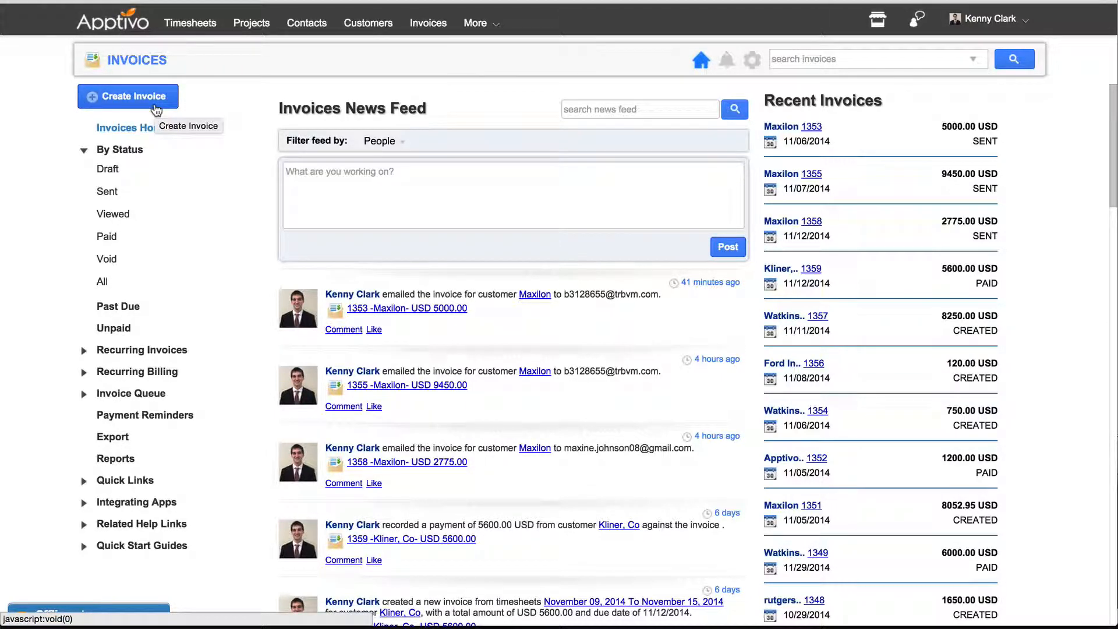
Start a new blank invoice from scratch covering both services and items
{"action": "left_click", "coordinate": [127, 96]}
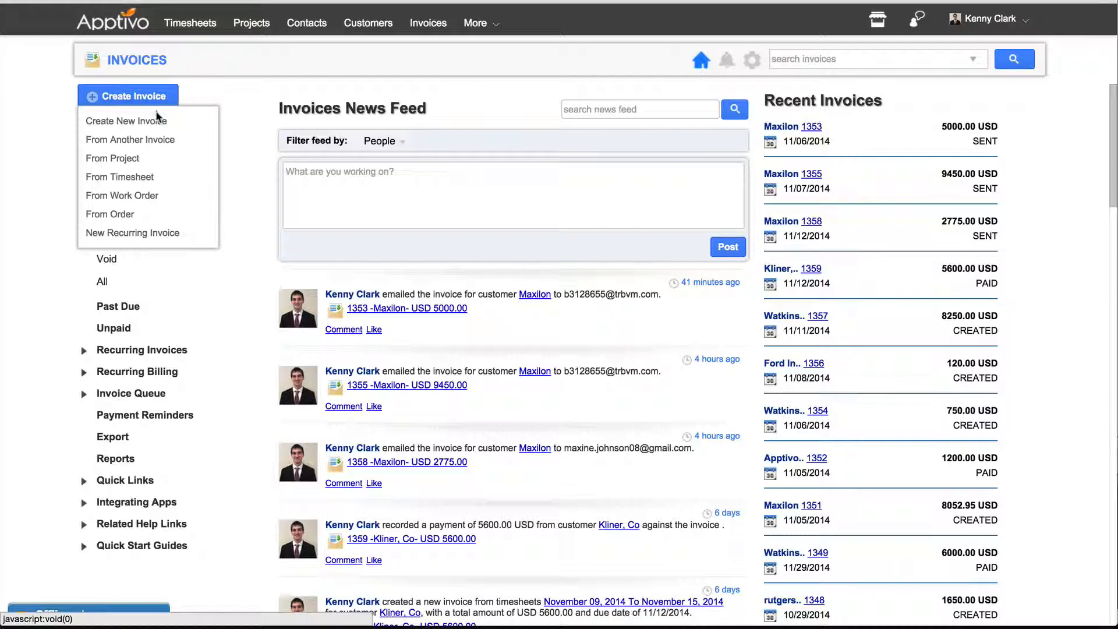
{"action": "mouse_move", "coordinate": [126, 121]}
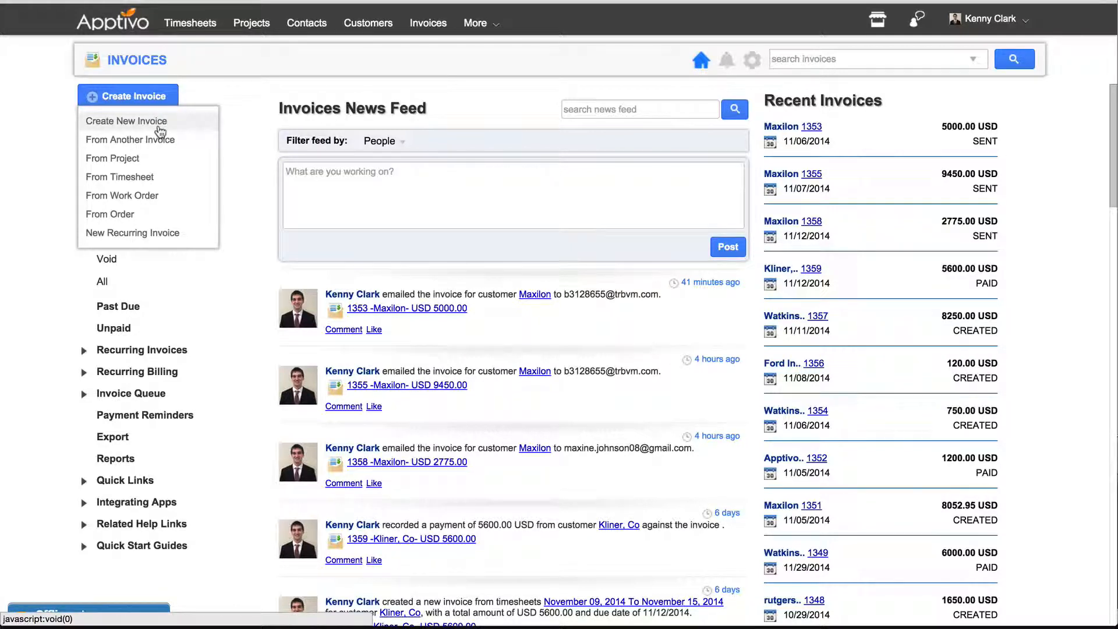
{"action": "mouse_move", "coordinate": [160, 142]}
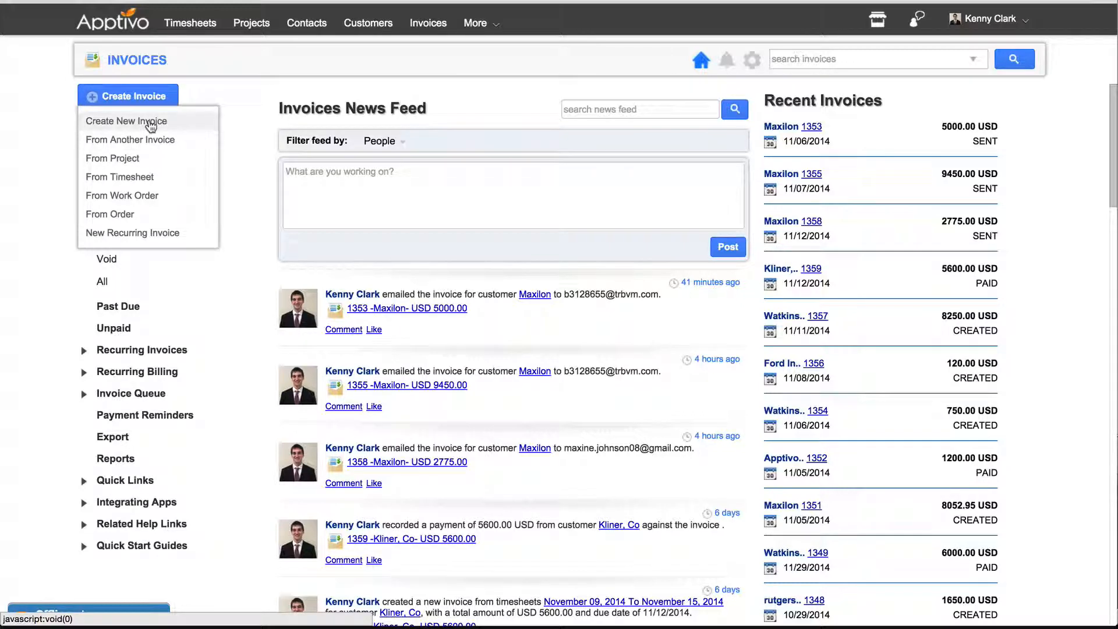
{"action": "left_click", "coordinate": [126, 120]}
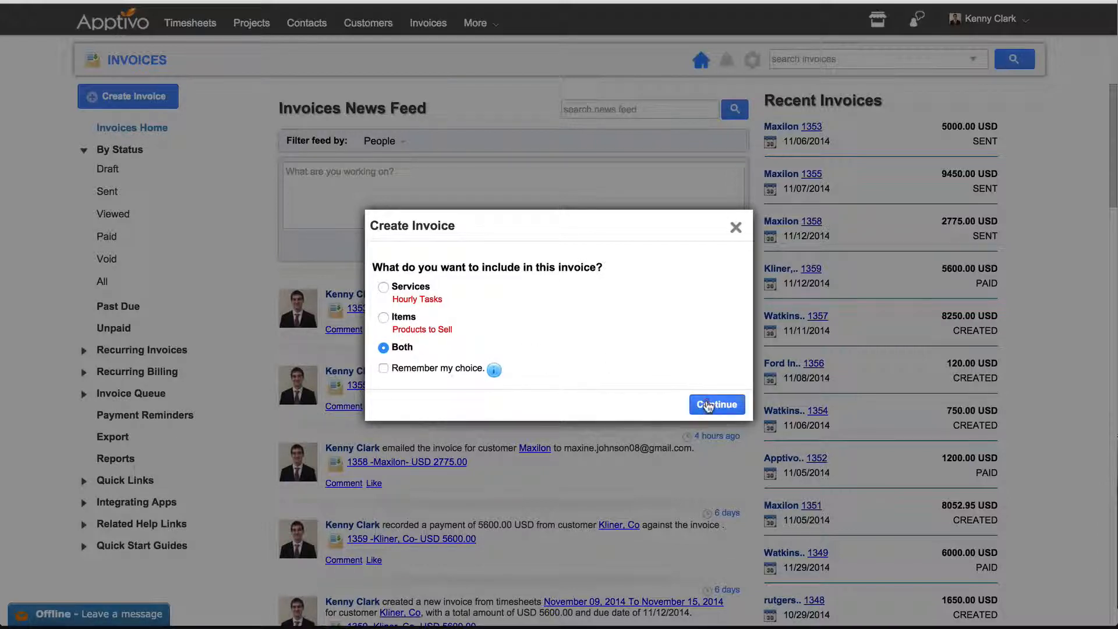
{"action": "left_click", "coordinate": [717, 404]}
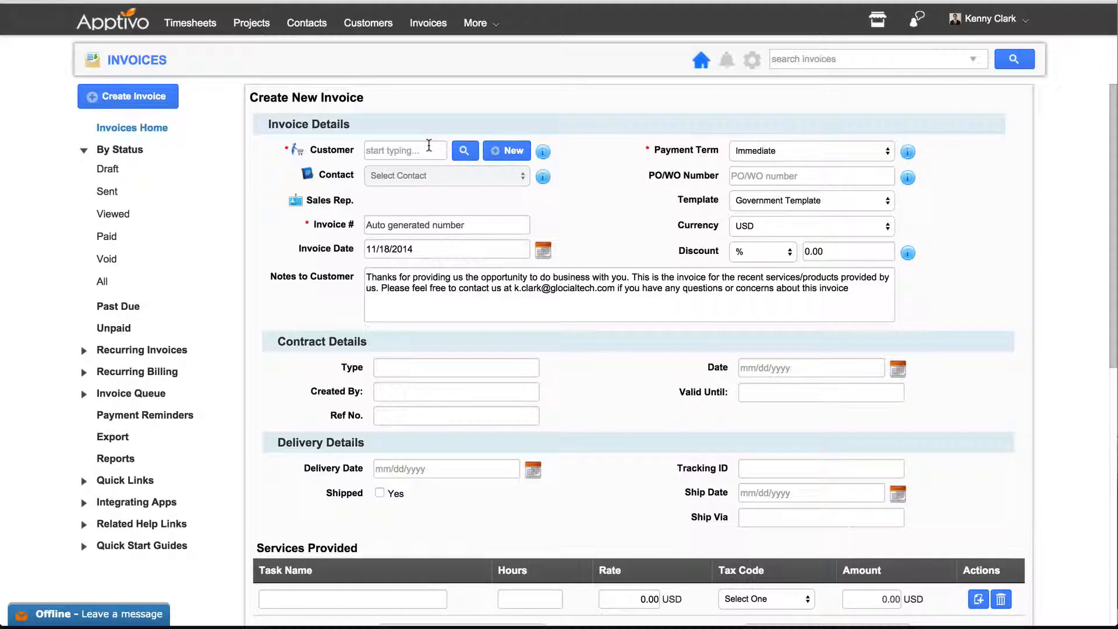
{"action": "left_click", "coordinate": [811, 150]}
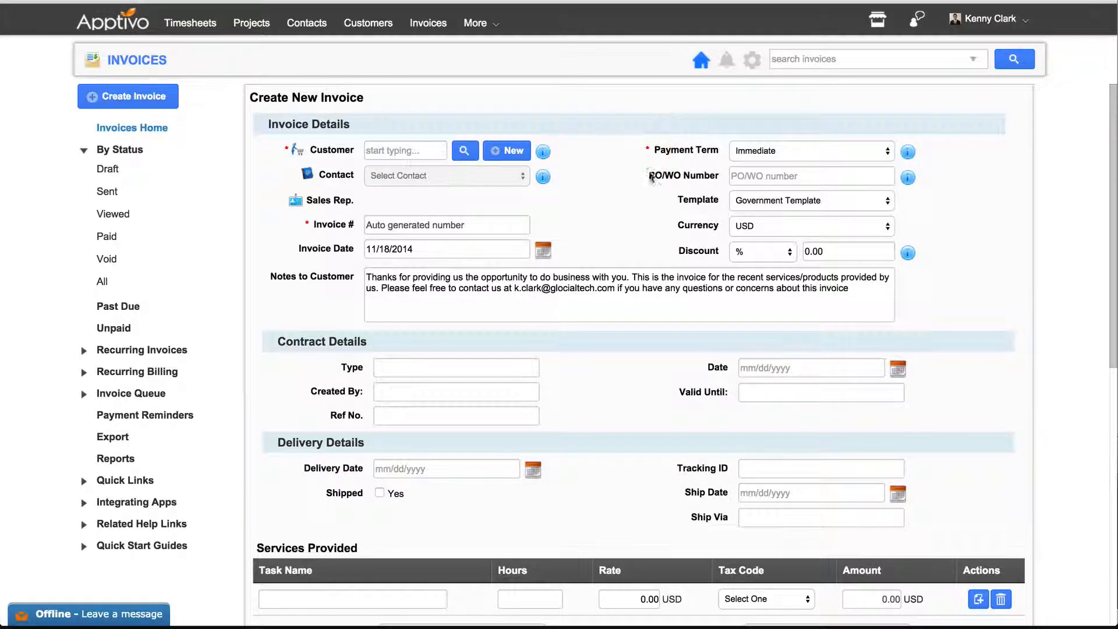
{"action": "left_click", "coordinate": [810, 201]}
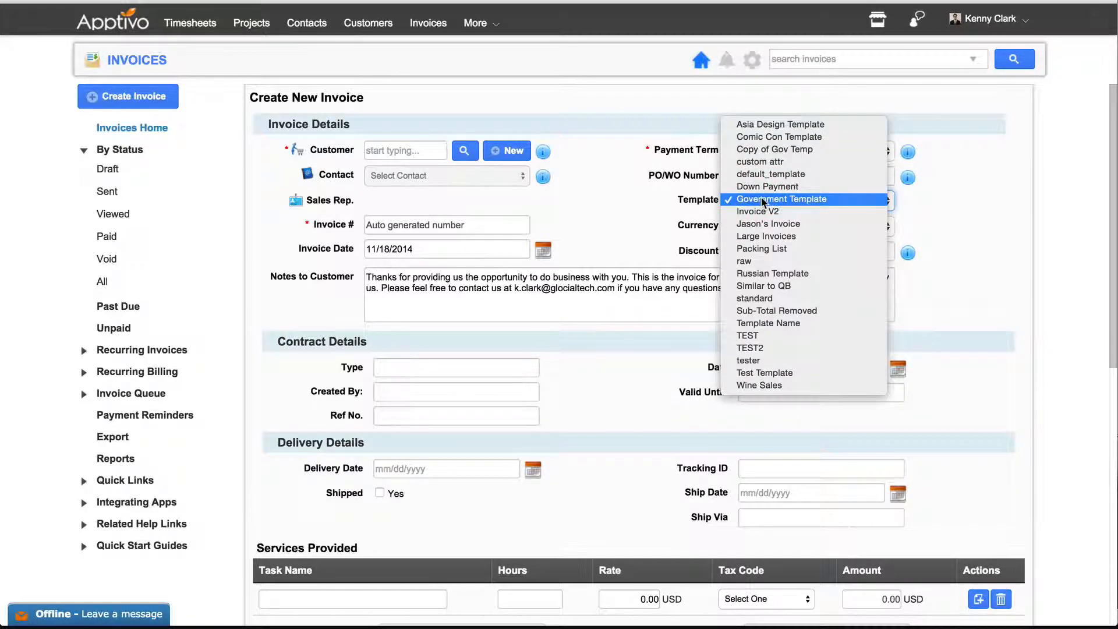
{"action": "left_click", "coordinate": [785, 199]}
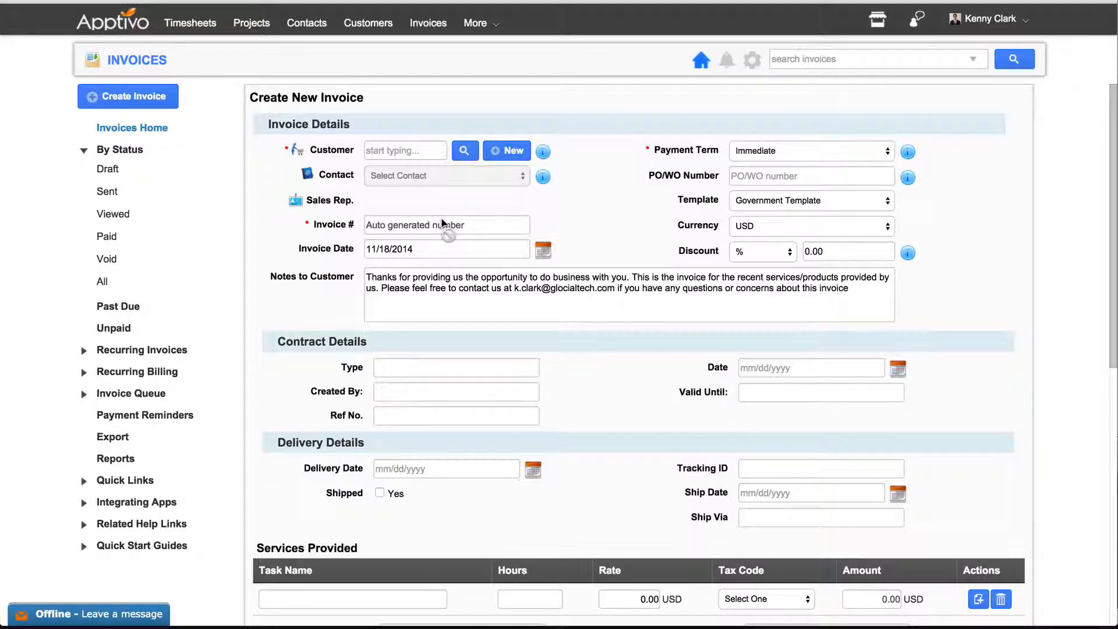
Scroll down to the Products/Items Sold section to add the Ad Placement line
{"action": "scroll", "scroll_direction": "down", "scroll_amount": 3}
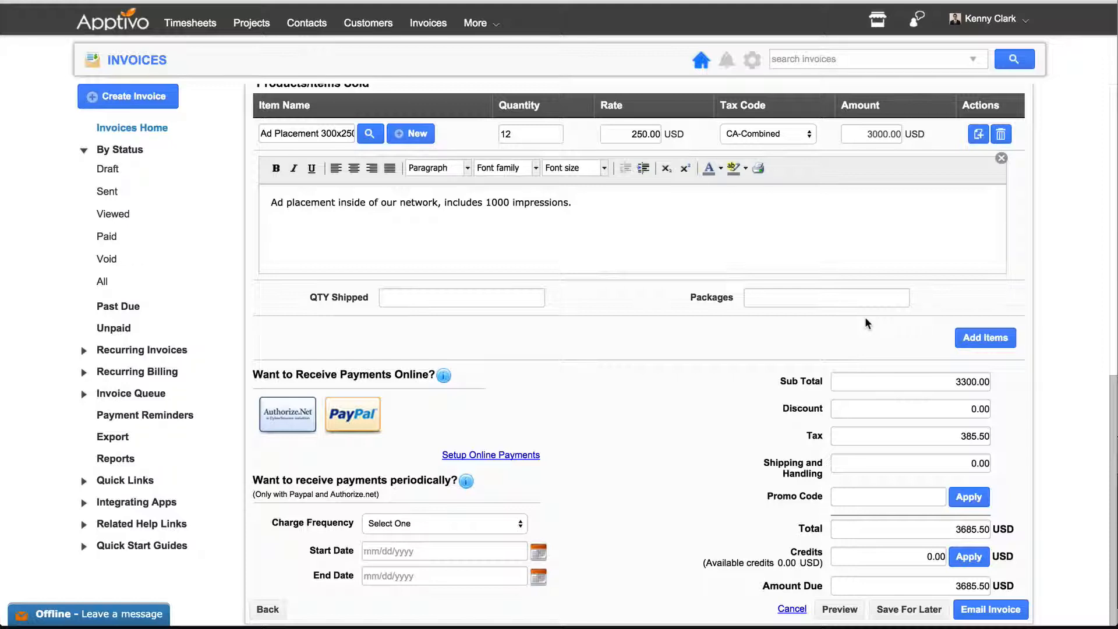
{"action": "mouse_move", "coordinate": [874, 330]}
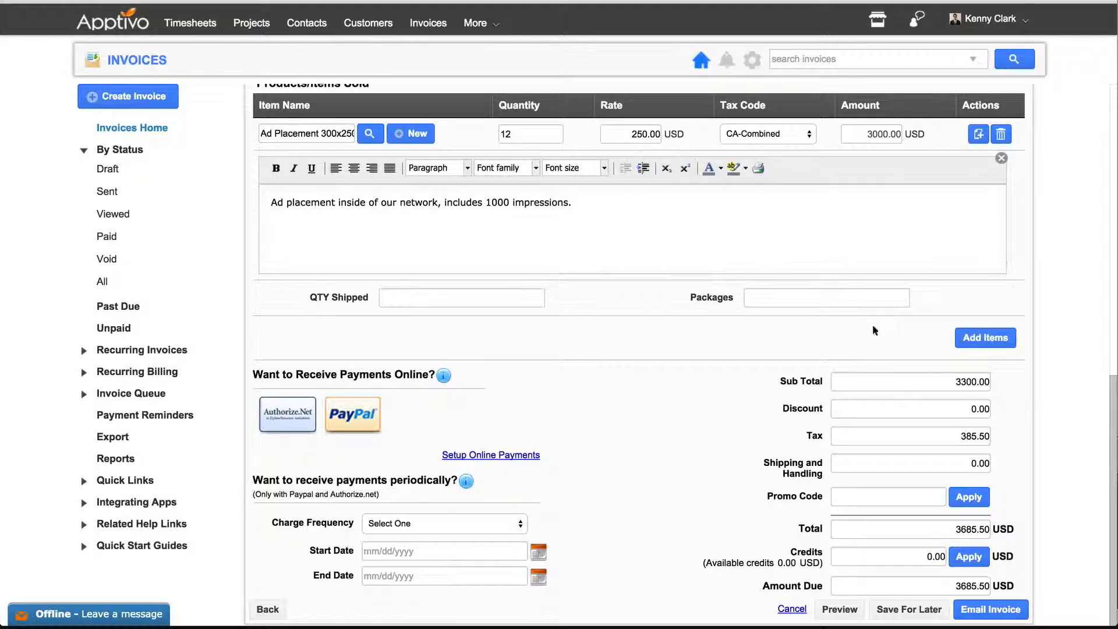